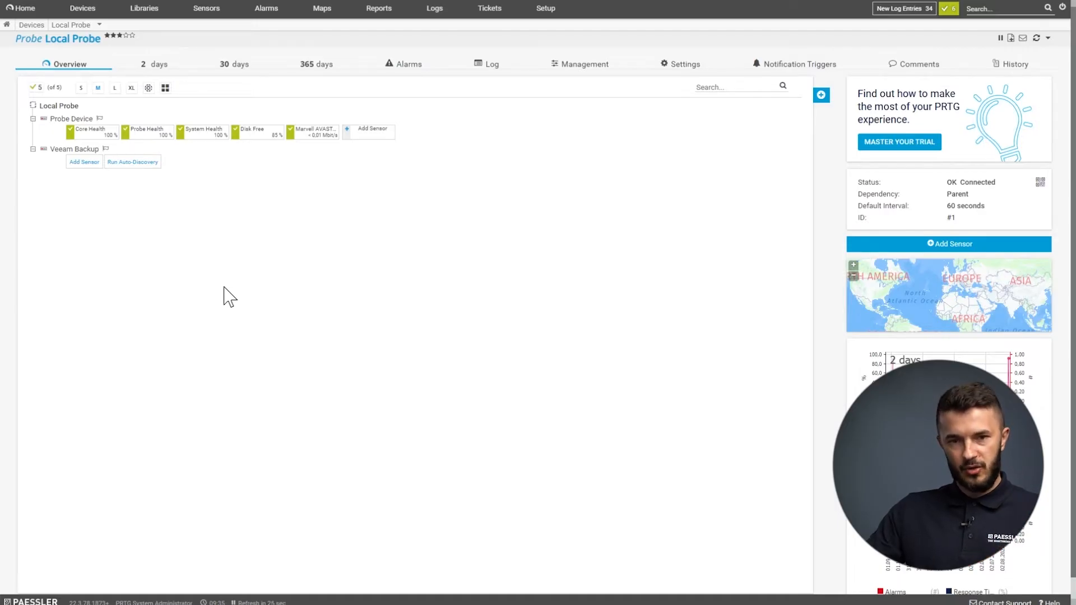
mouse_move(220, 302)
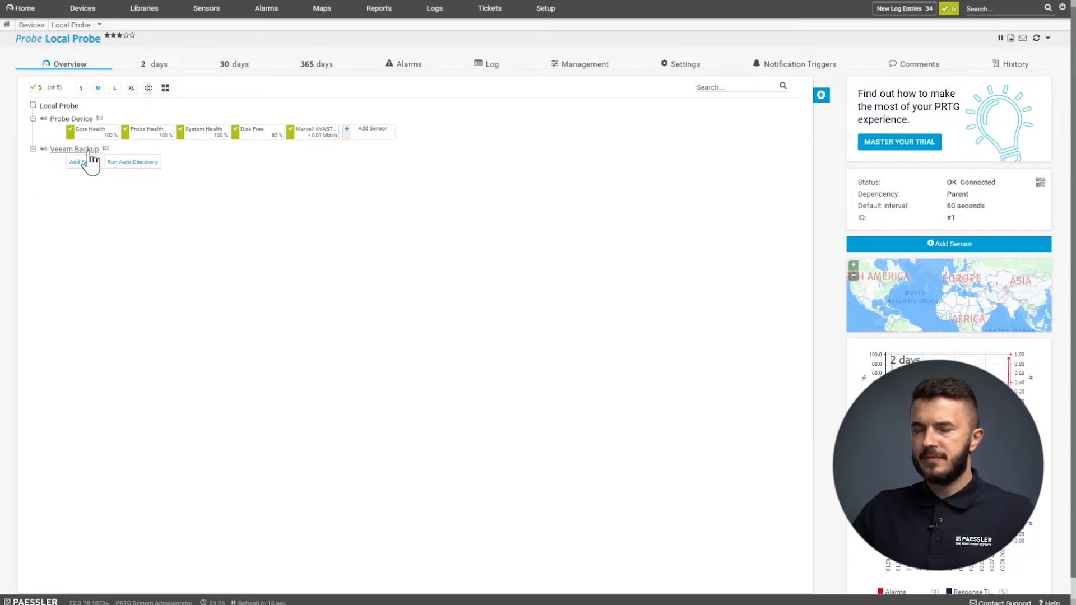
Open the Veeam Backup device page from the Local Probe overview.
left_click(74, 149)
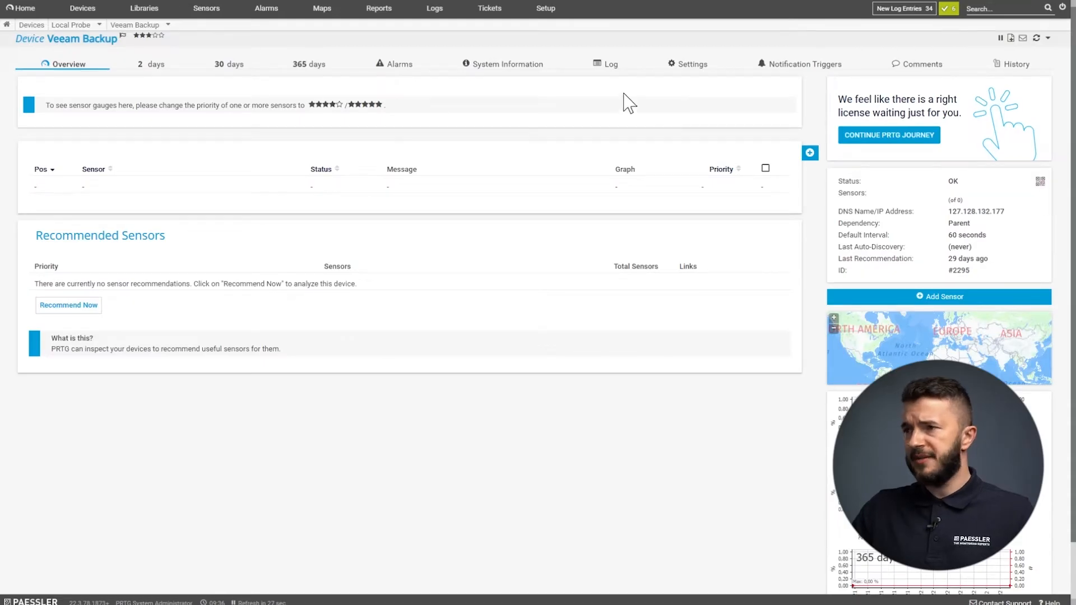
left_click(694, 64)
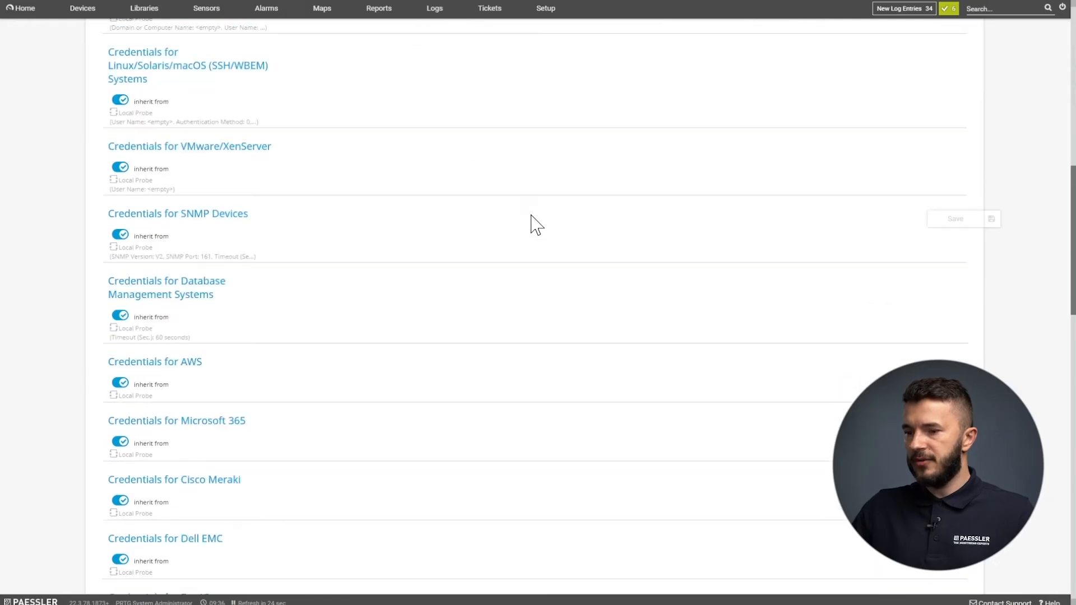
scroll("down", 3)
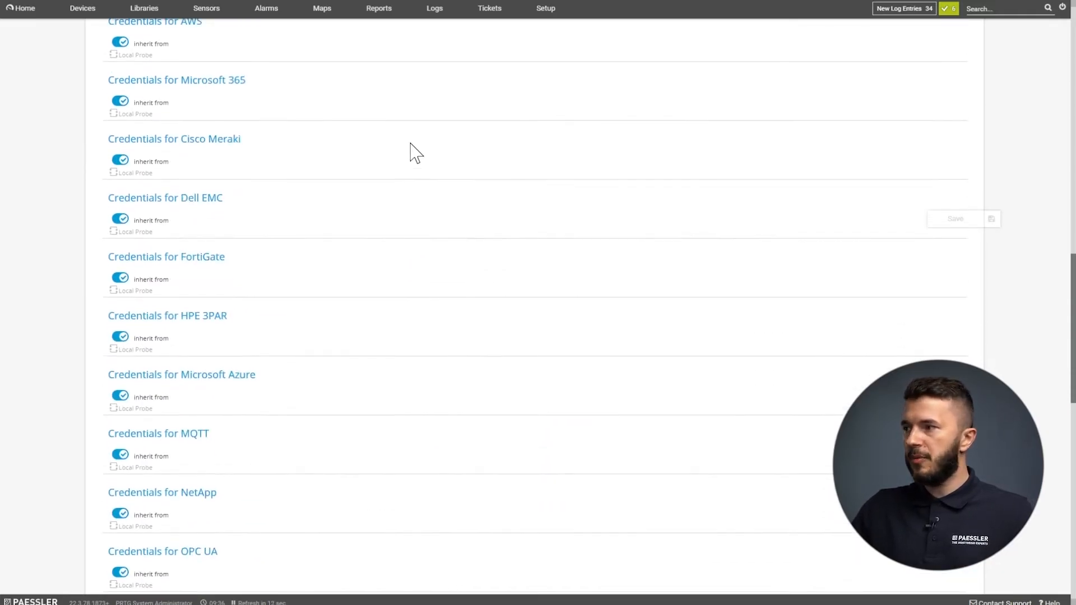
scroll("up", 3)
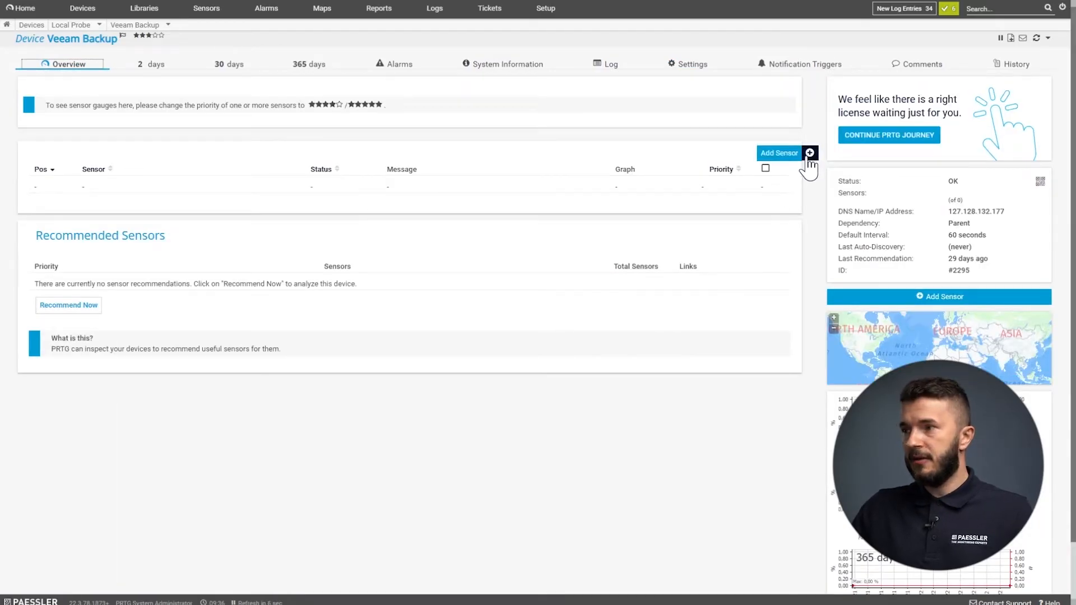
Search 'veeam' in Add Sensor and choose the Veeam Backup Job Status sensor type.
left_click(778, 153)
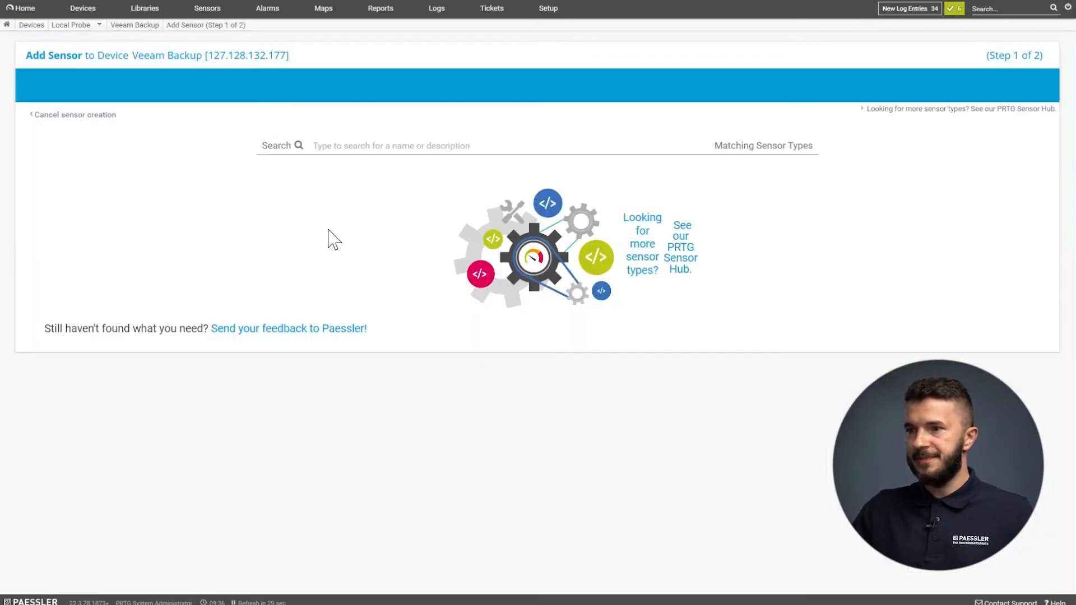
type("v")
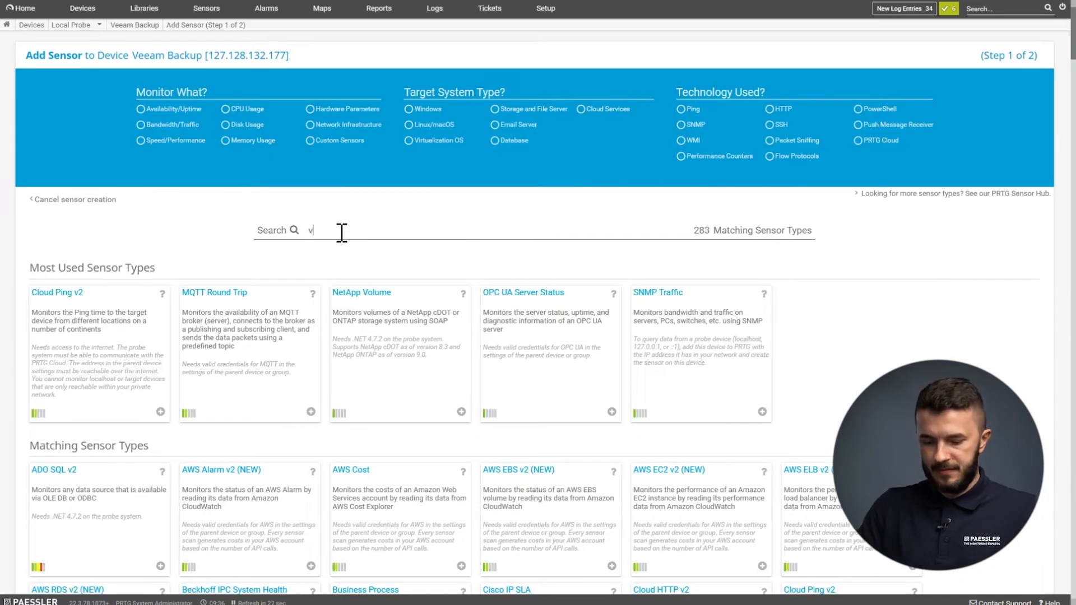
type("eeam")
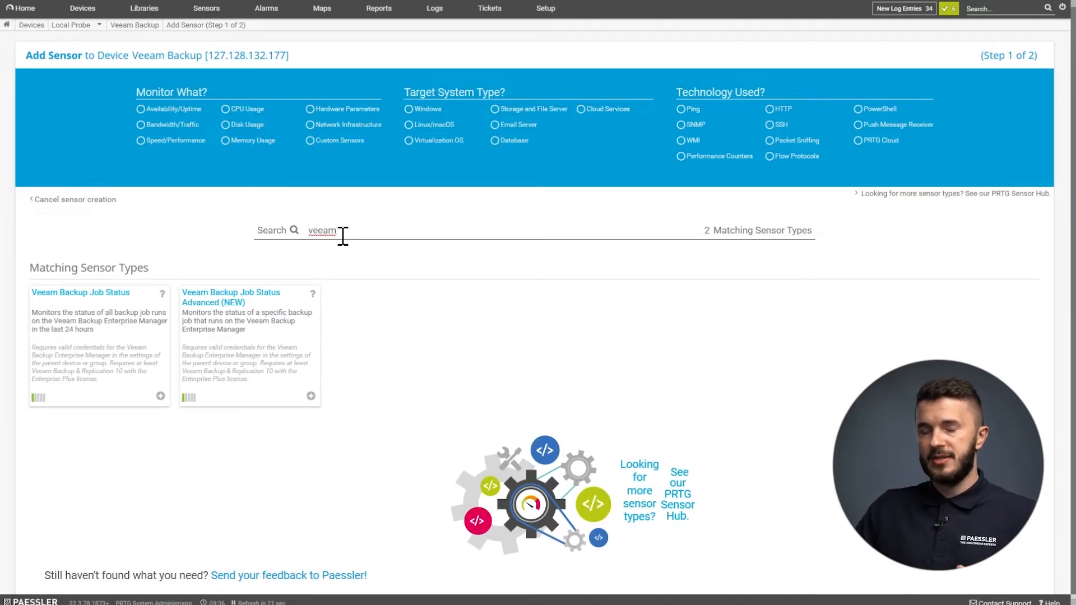
mouse_move(346, 255)
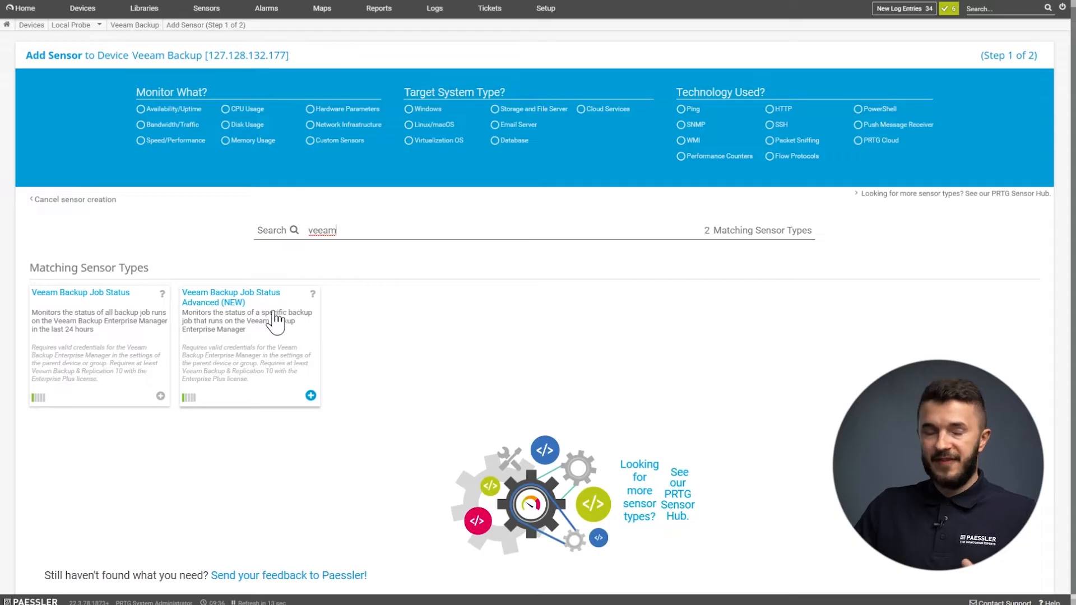
mouse_move(293, 330)
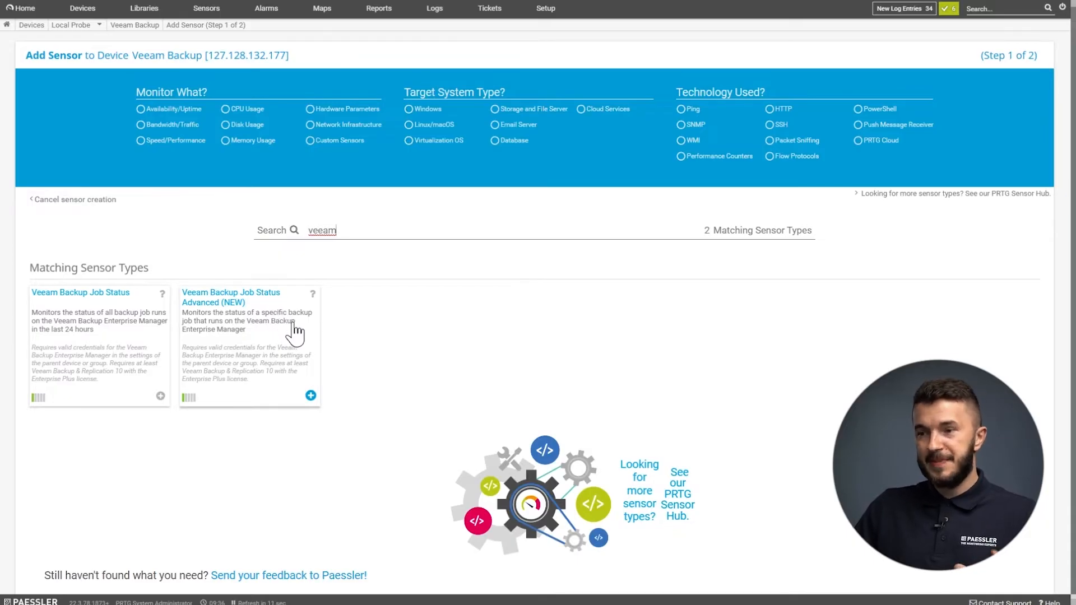
mouse_move(300, 340)
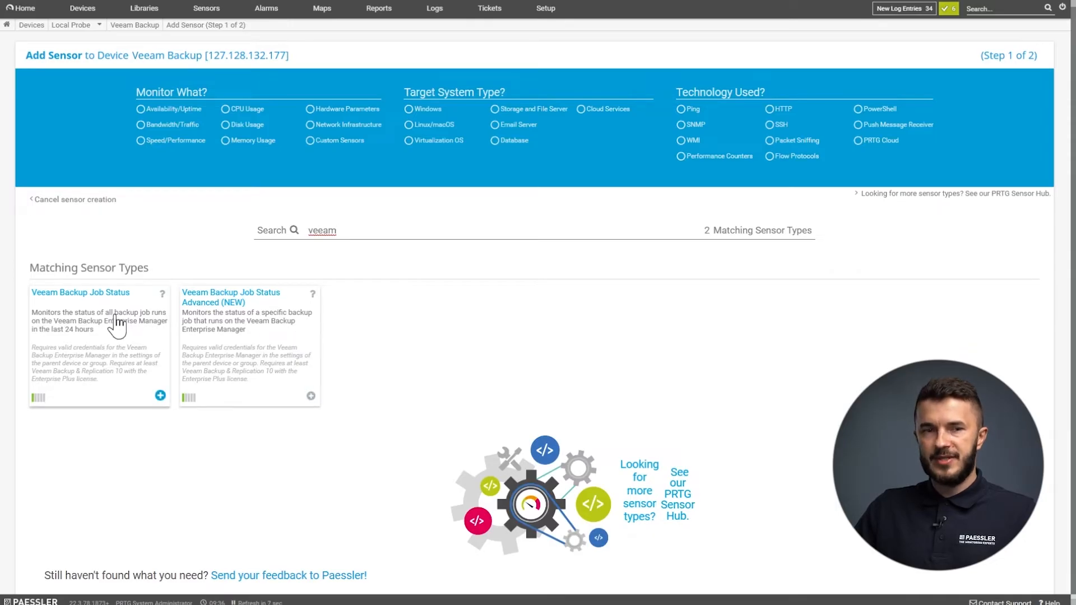
left_click(160, 397)
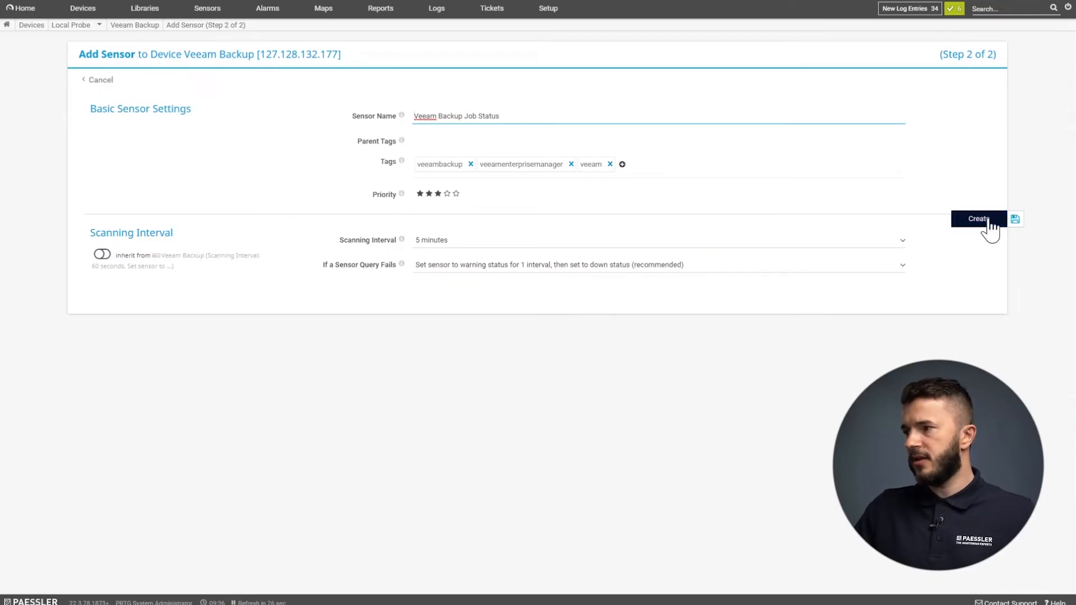
Create the Veeam Backup Job Status sensor, open it, and scan it for job-run data.
left_click(977, 218)
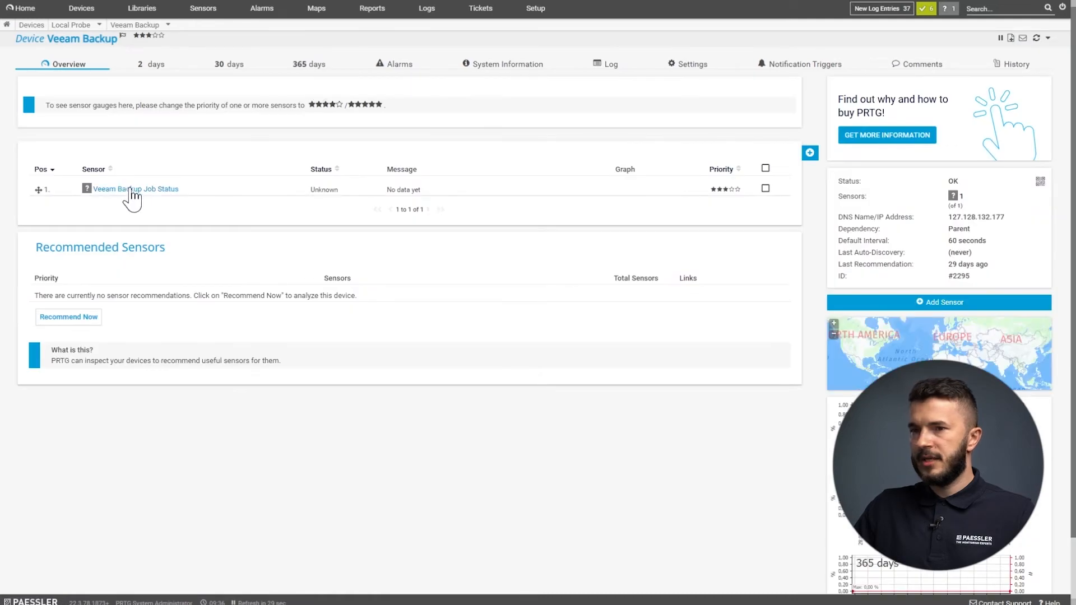
left_click(135, 189)
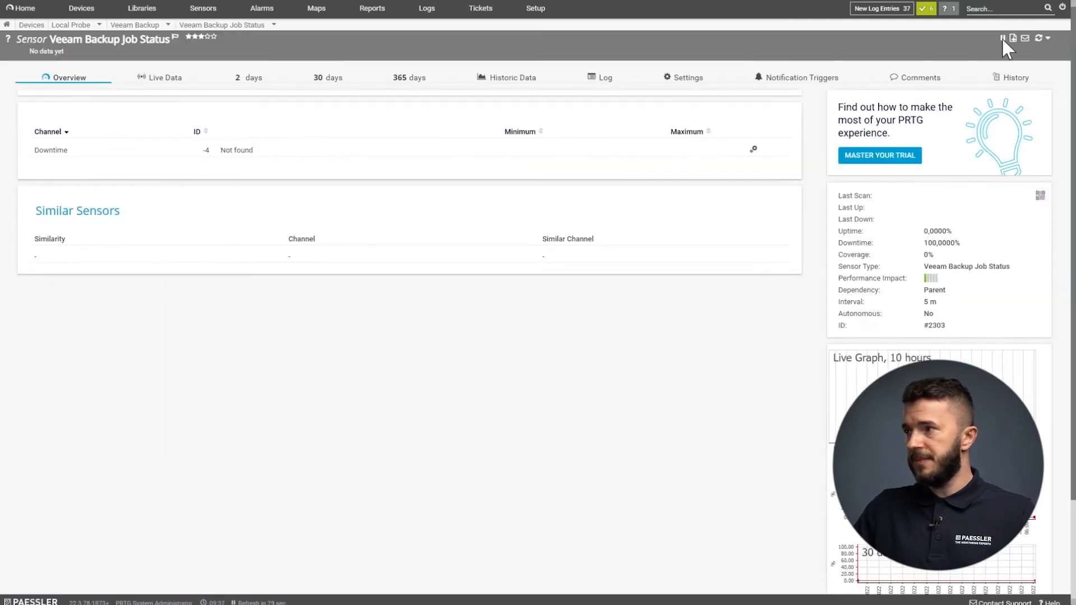
left_click(1040, 39)
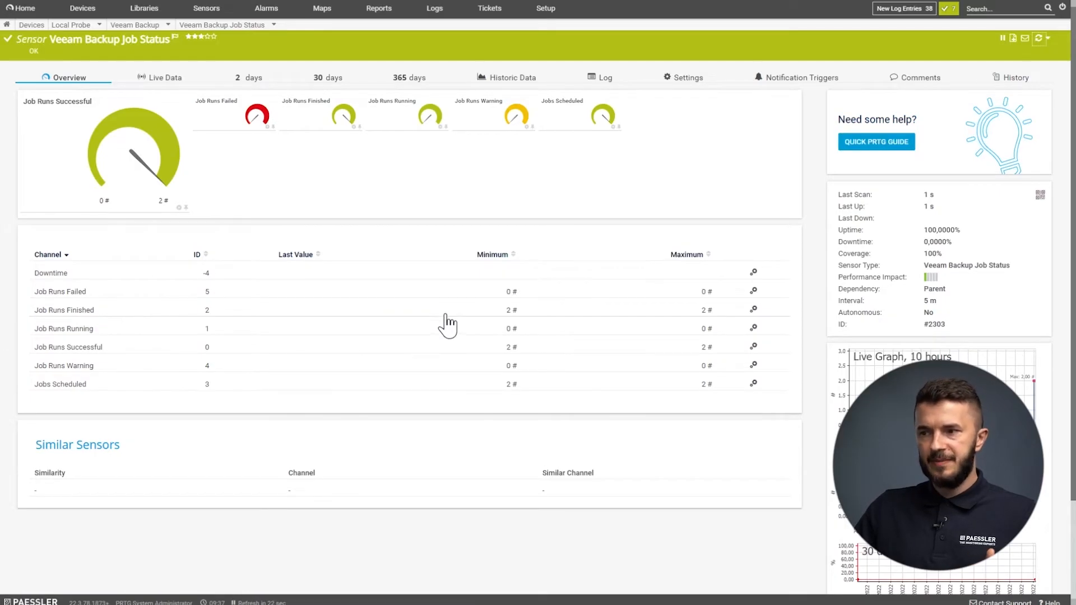
mouse_move(496, 325)
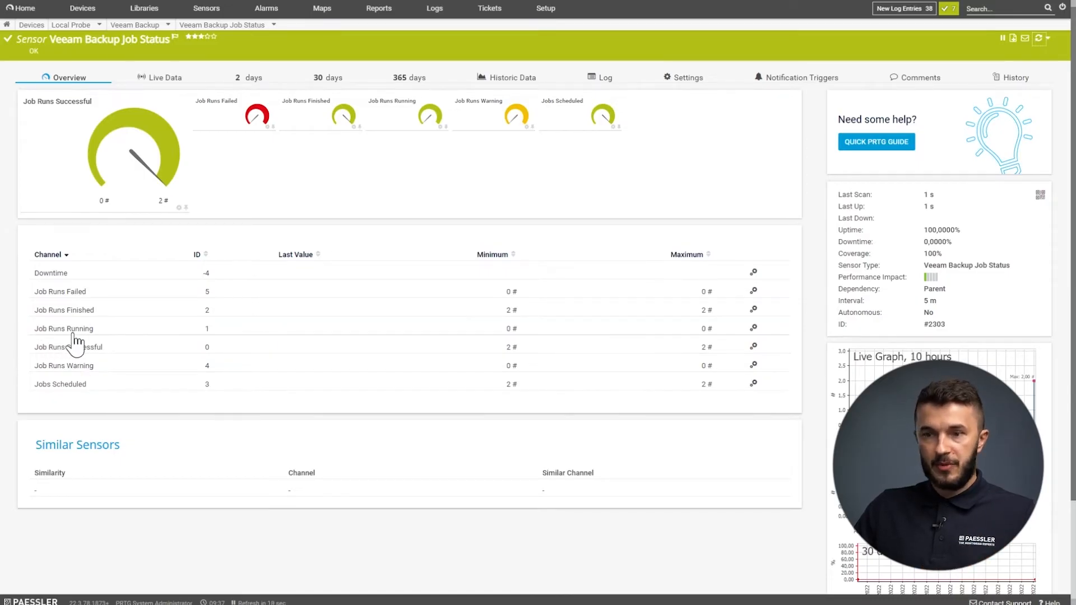
mouse_move(108, 362)
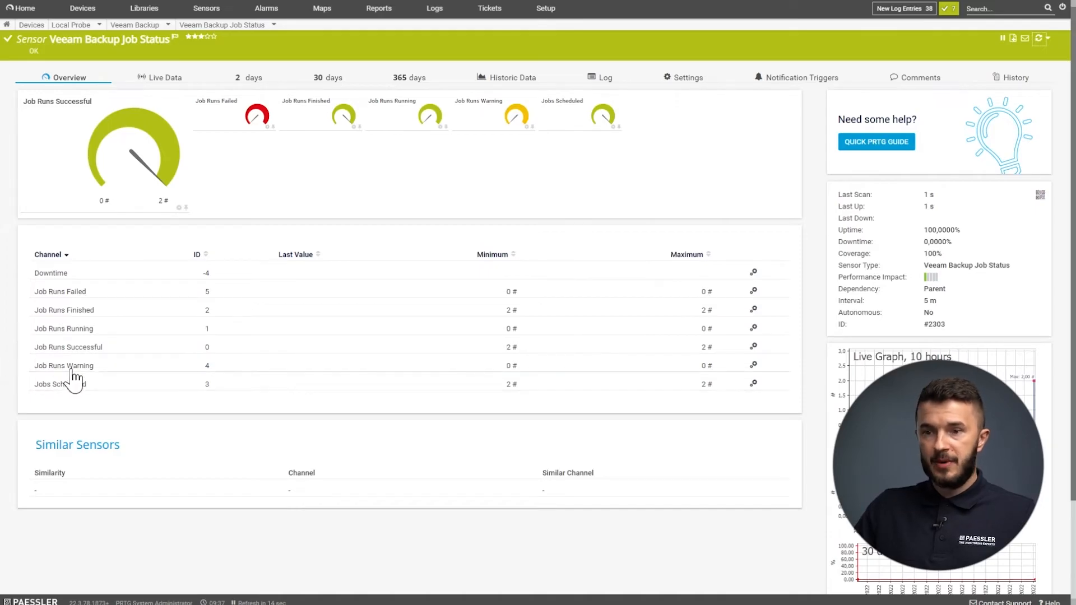
mouse_move(507, 379)
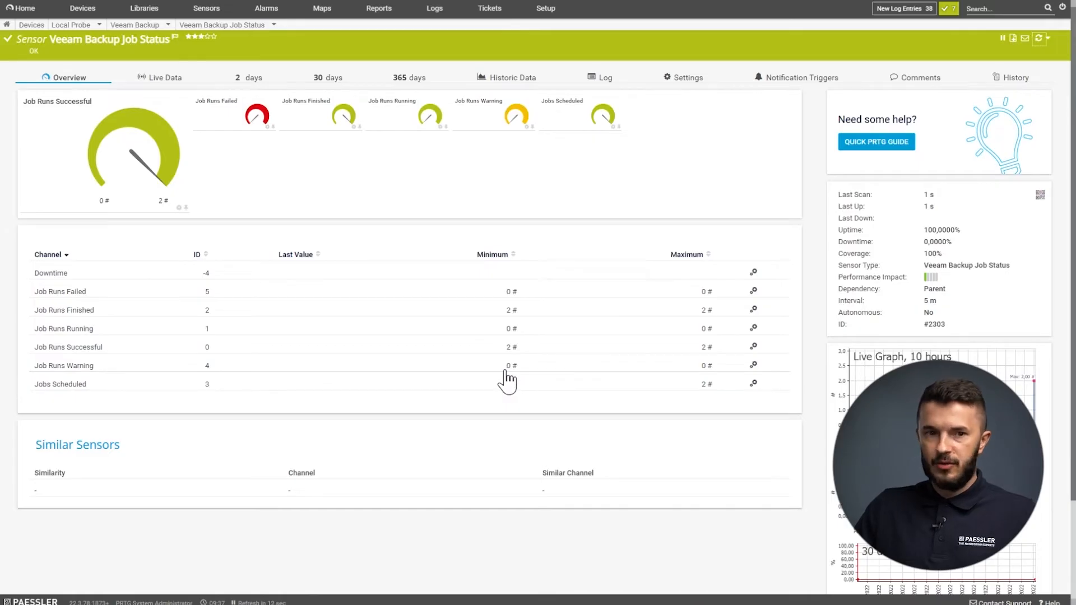
mouse_move(426, 381)
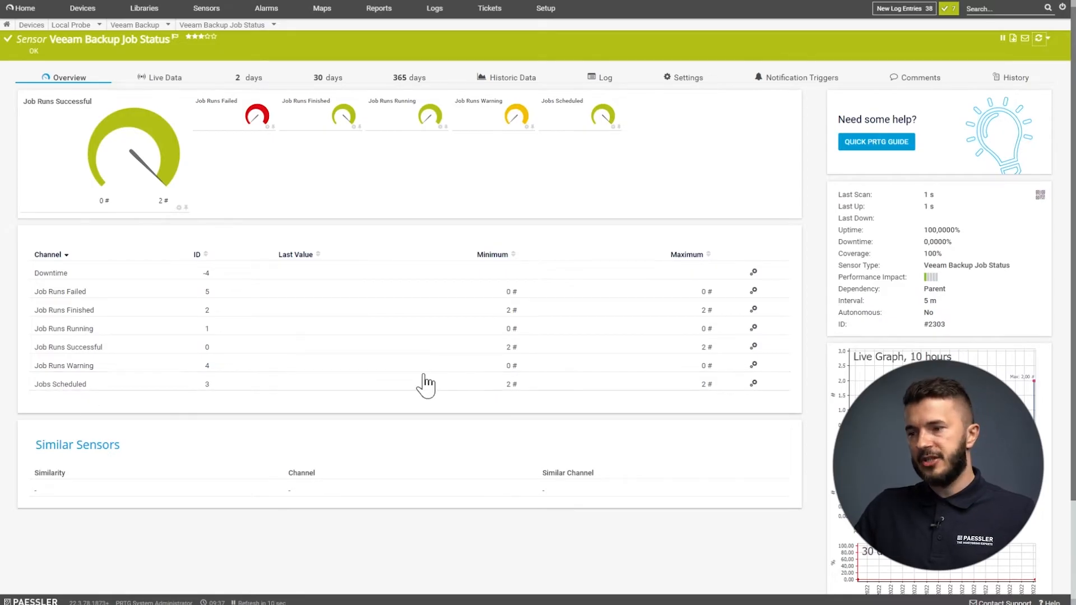
mouse_move(471, 401)
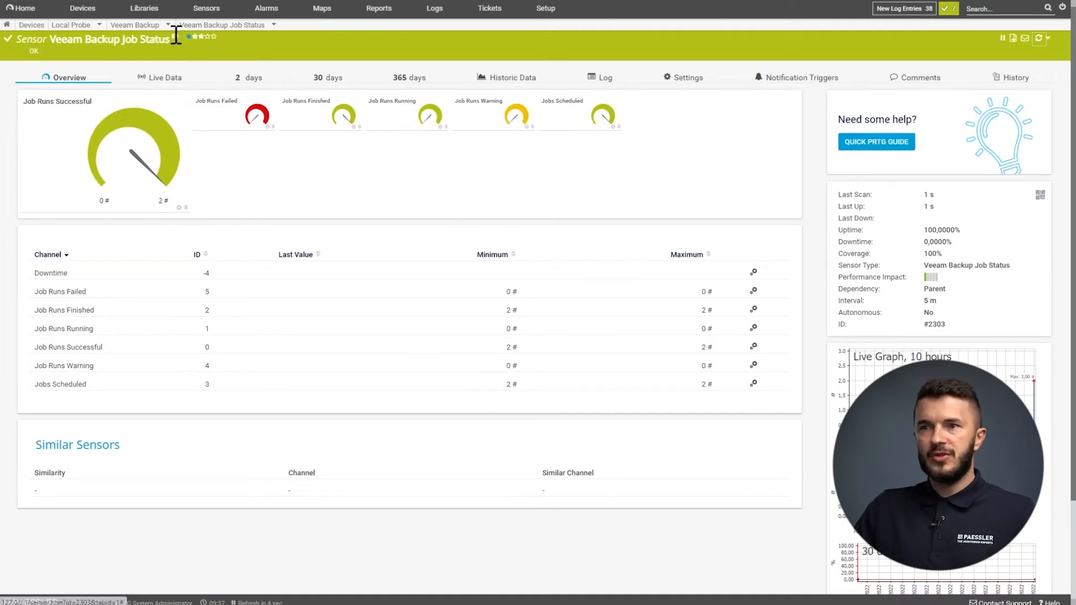
Add a Veeam Backup Job Status Advanced sensor selecting both Linux Ubuntu Server and Windows Server 2022 jobs.
left_click(135, 25)
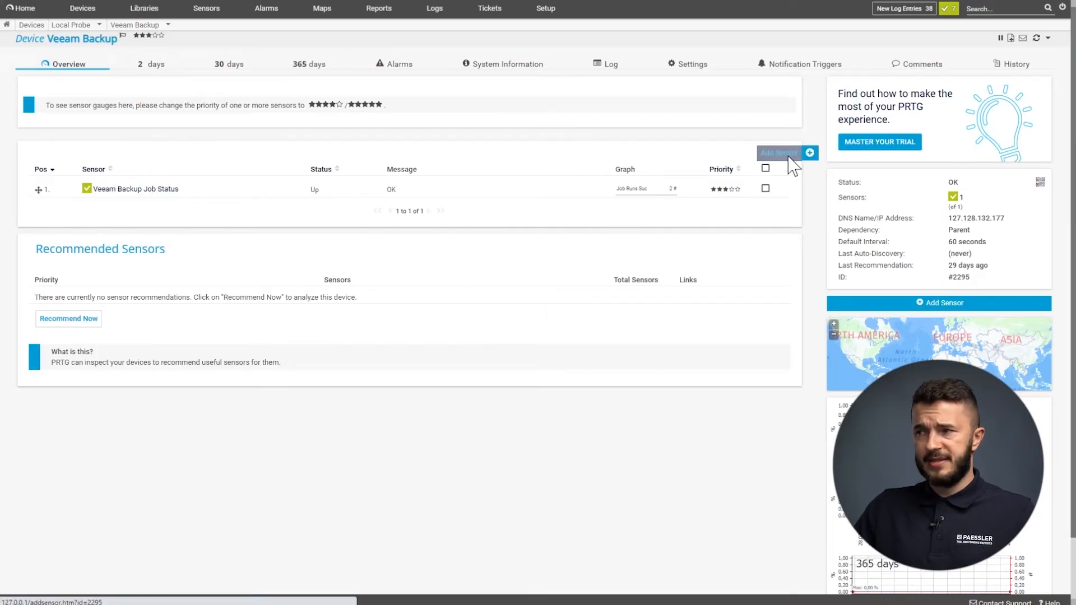
left_click(777, 153)
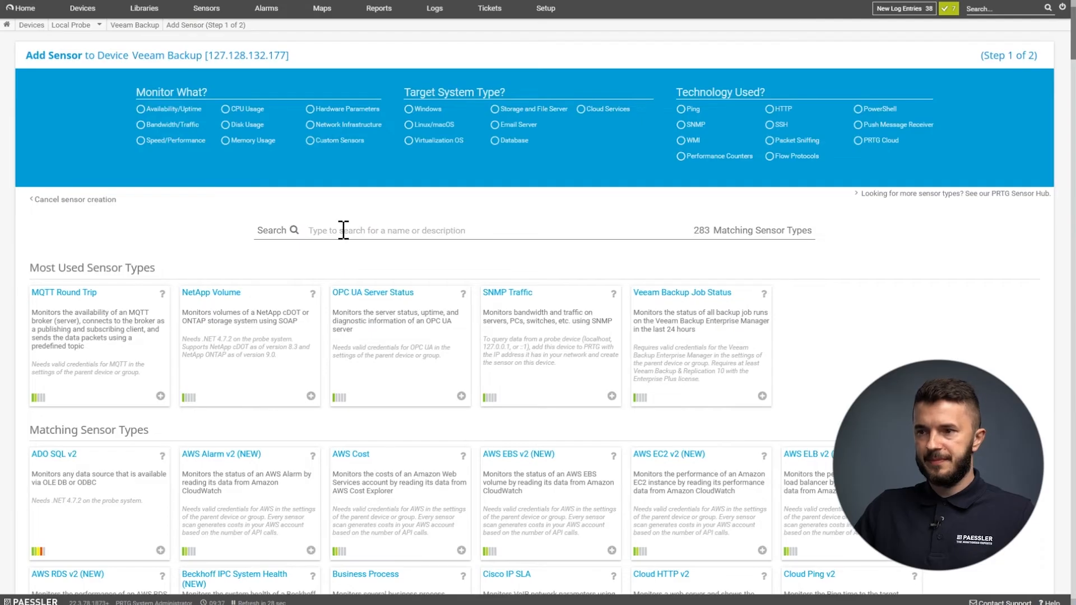
type("veeam")
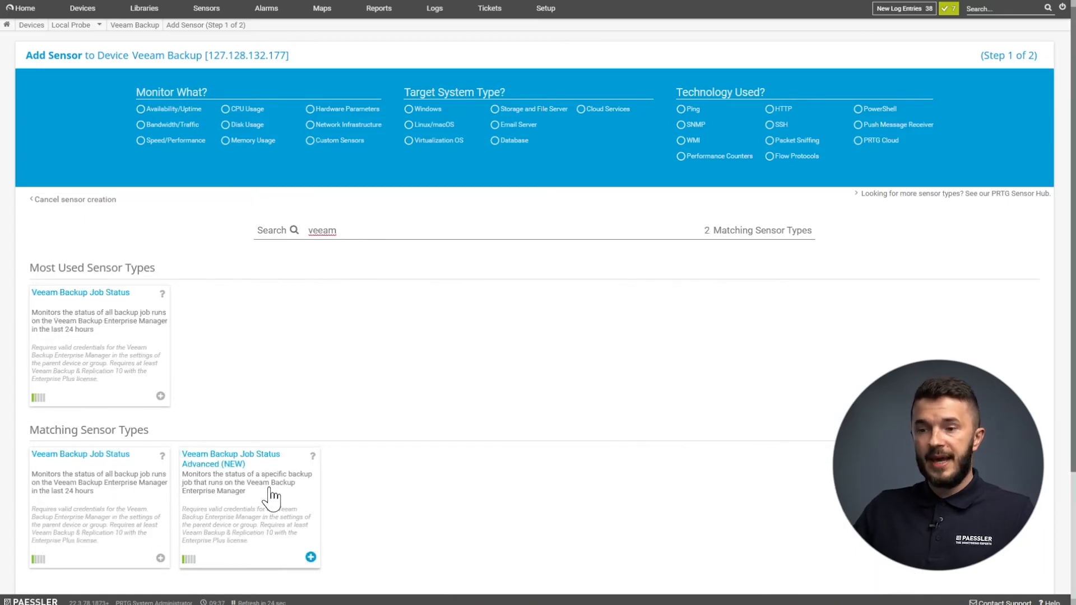
left_click(310, 557)
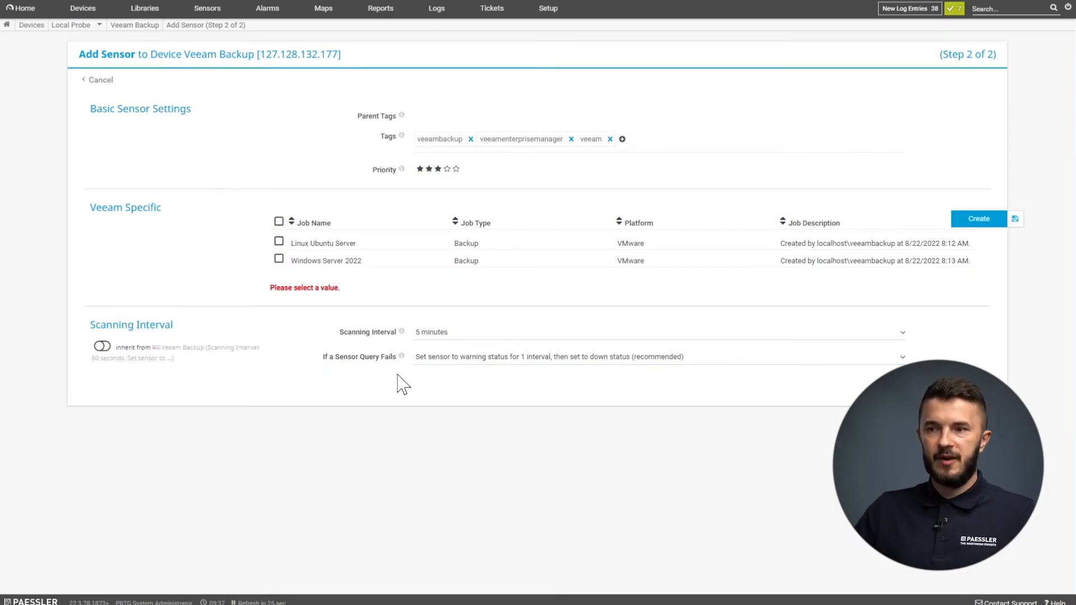
mouse_move(422, 353)
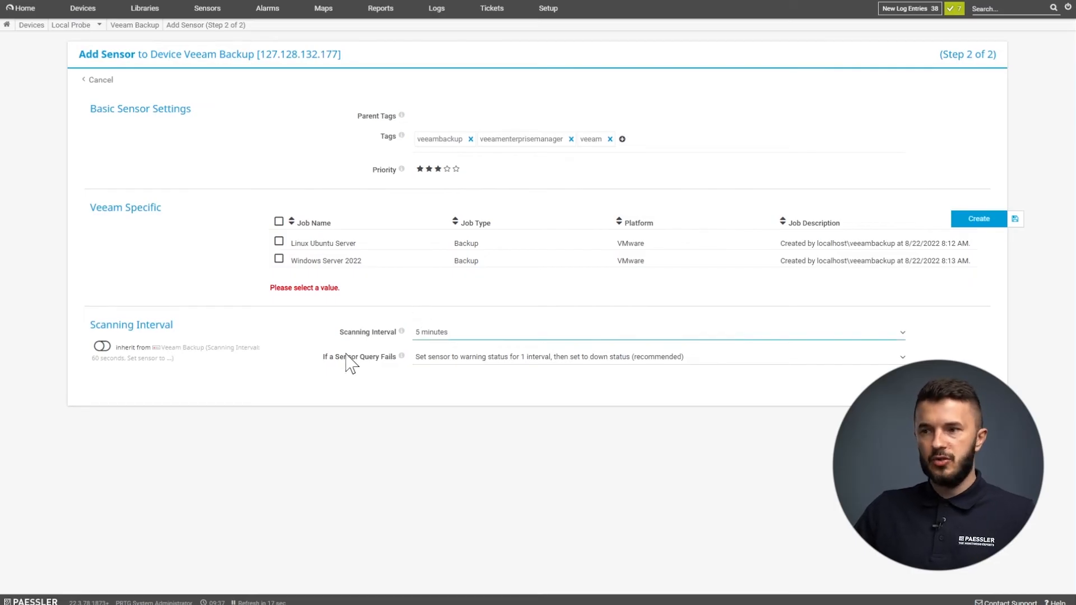
left_click(279, 221)
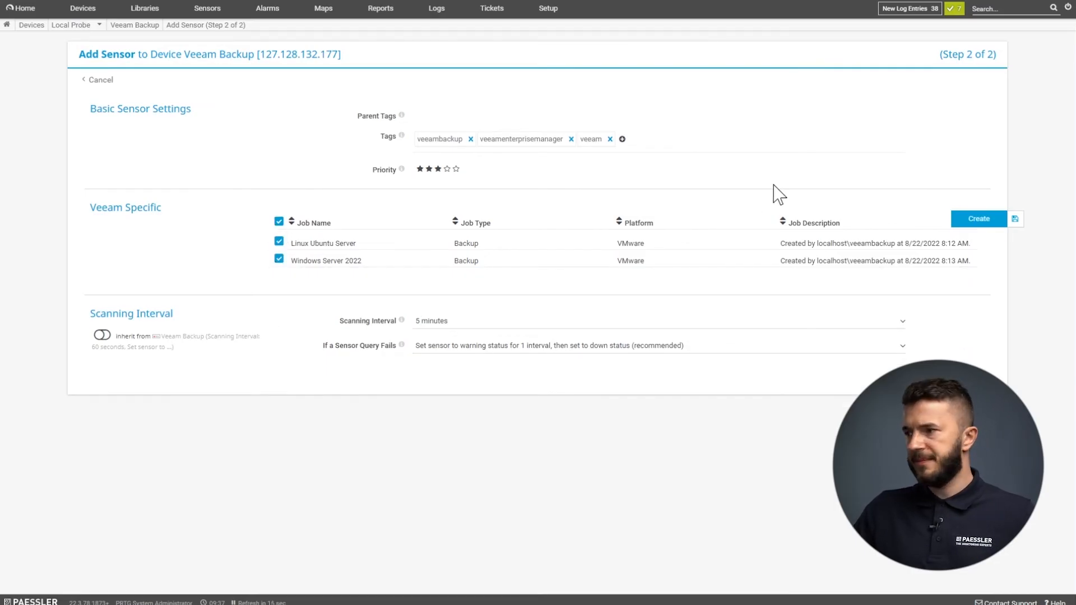
Create the Linux Ubuntu Server and Windows Server 2022 sensors and open the Windows one.
left_click(977, 218)
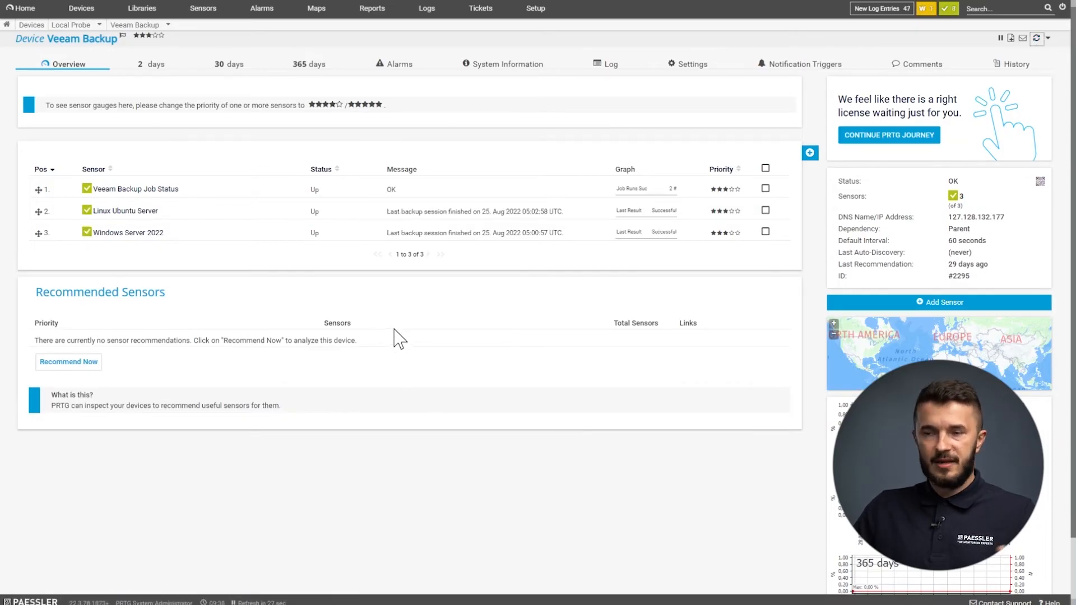
mouse_move(127, 232)
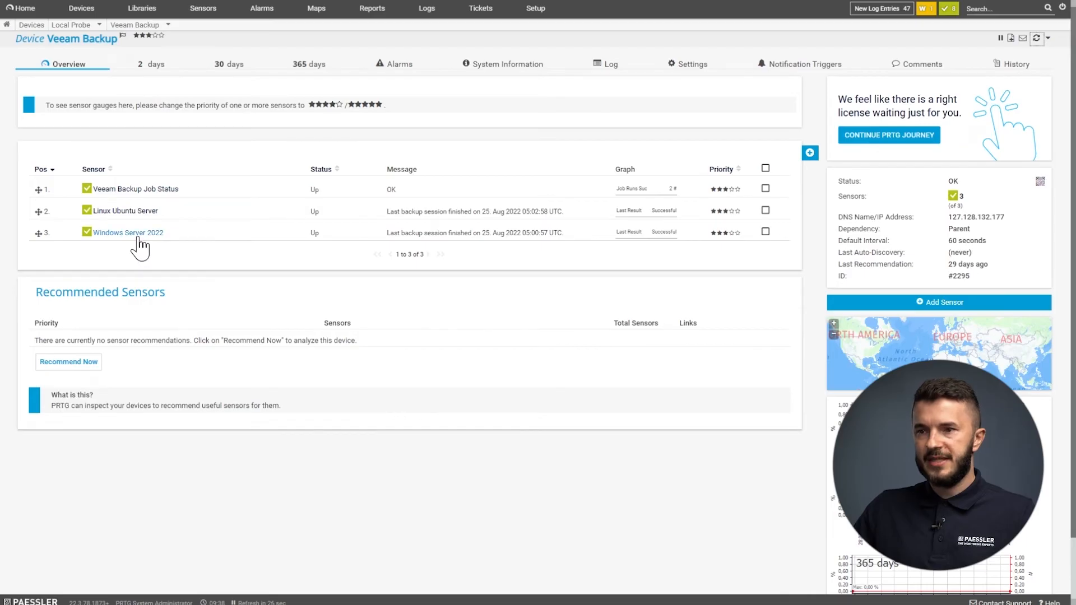
left_click(127, 232)
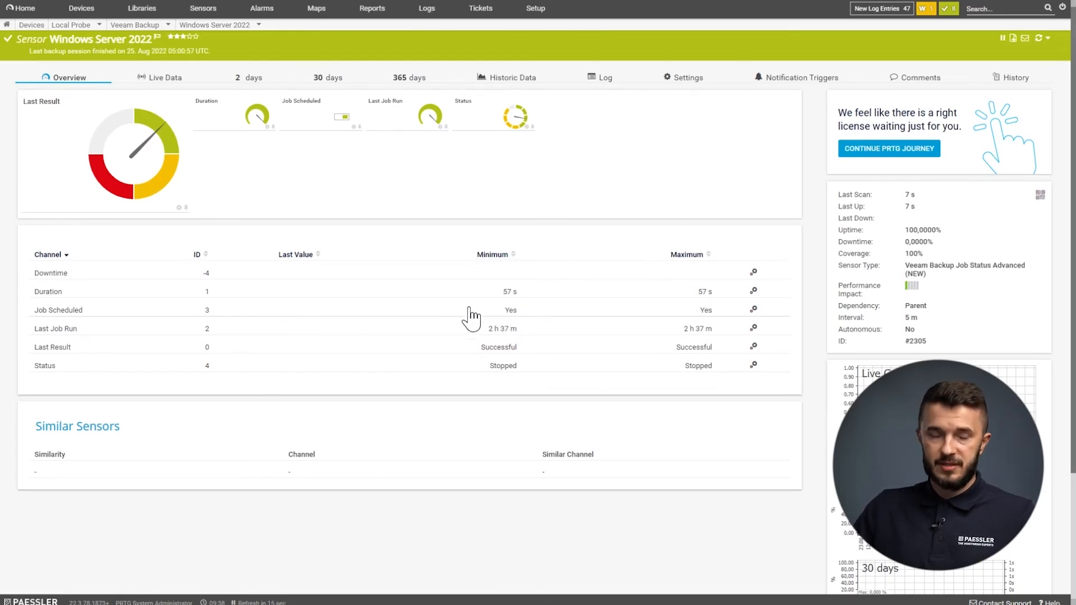
mouse_move(293, 311)
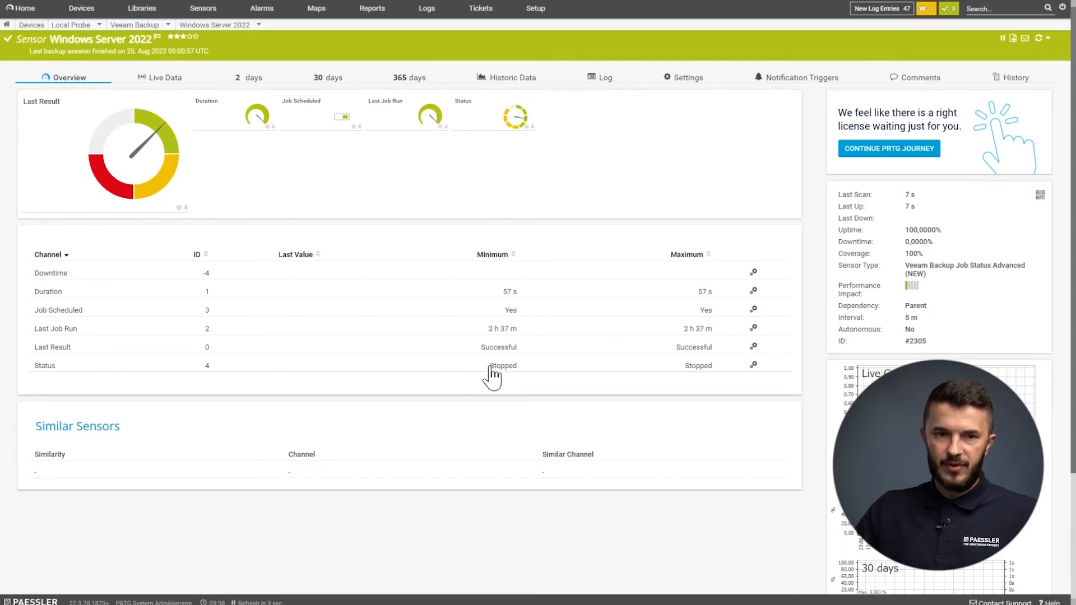
mouse_move(467, 343)
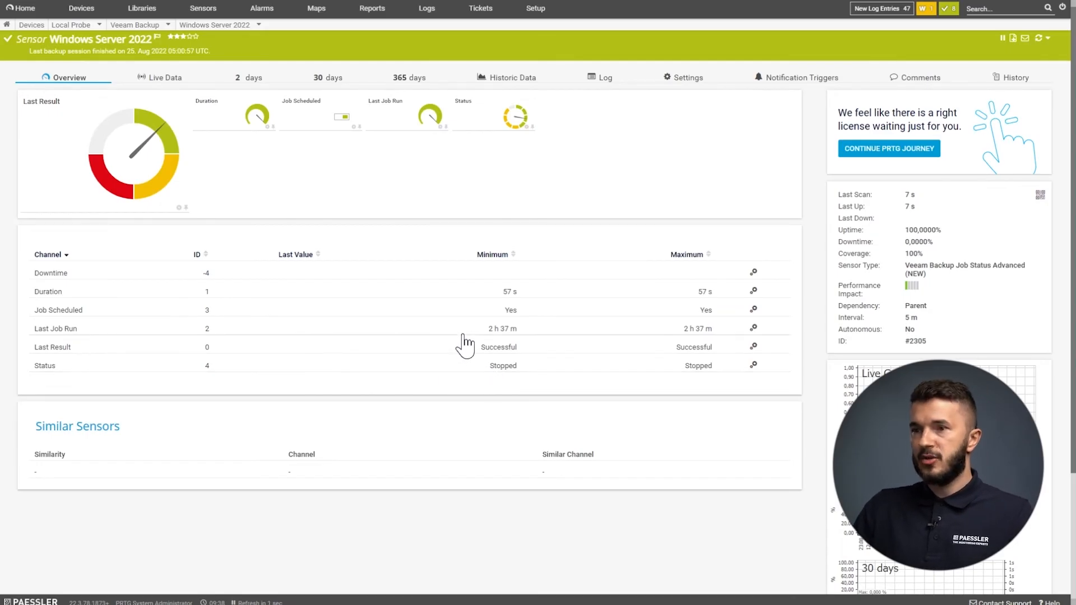